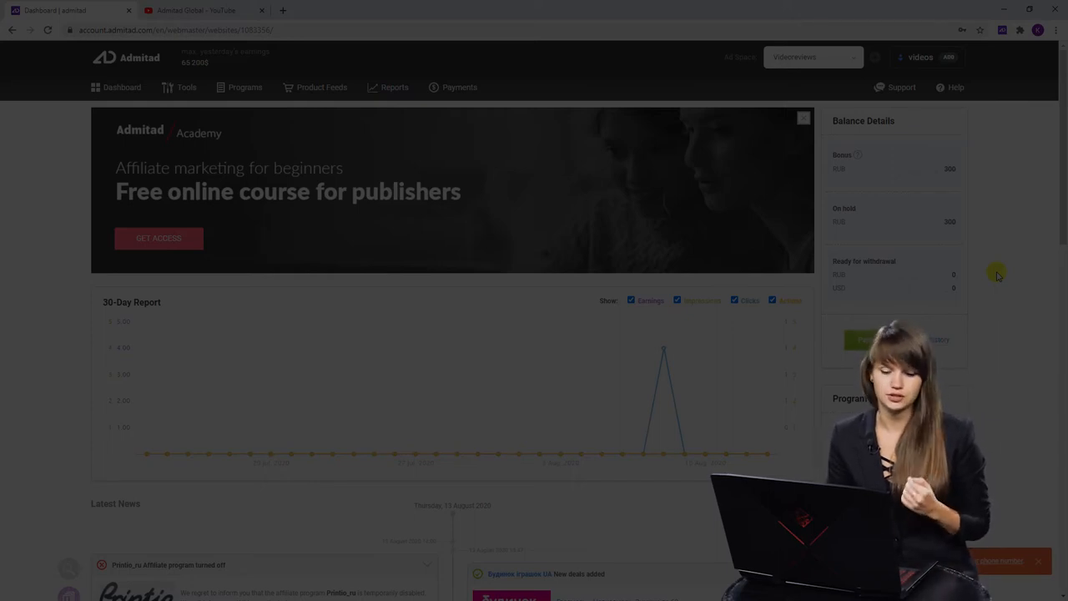
- Open the Reports page to view today's ad spaces statistics
scroll(down, 3)
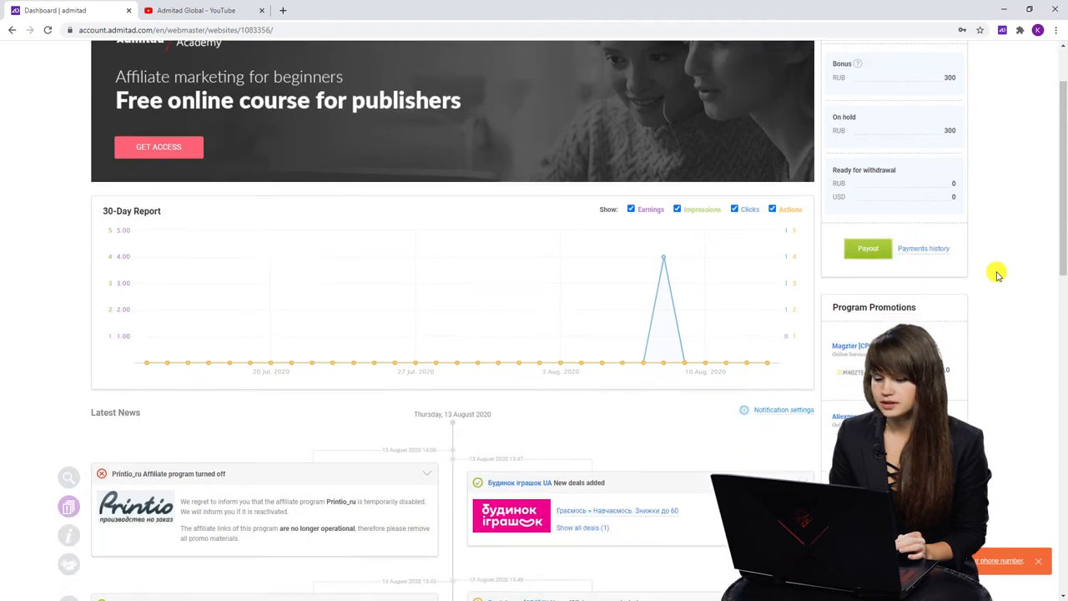
scroll(up, 3)
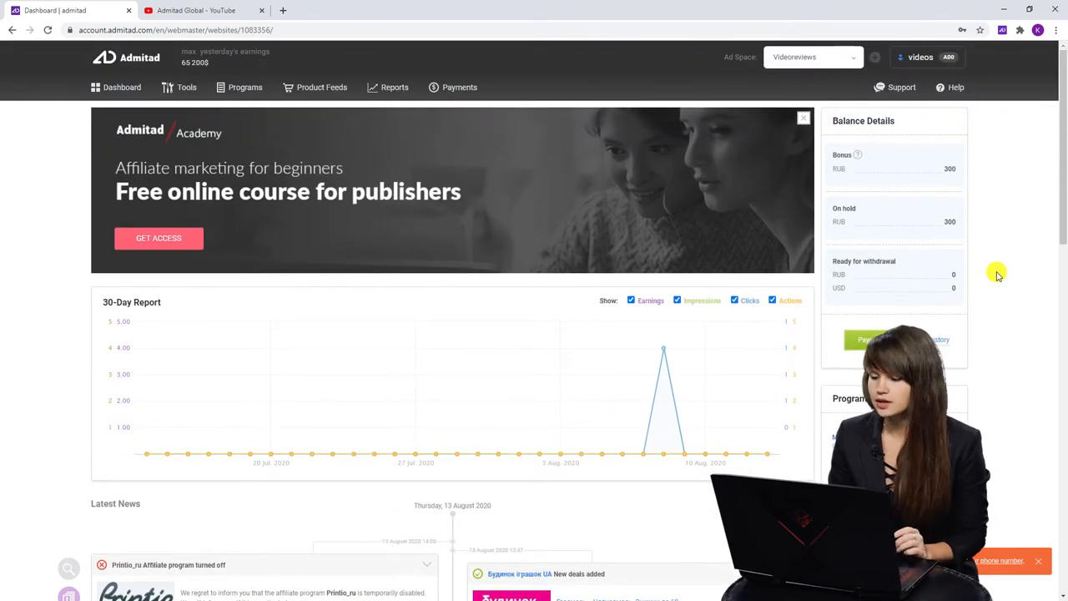
mouse_move(1037, 159)
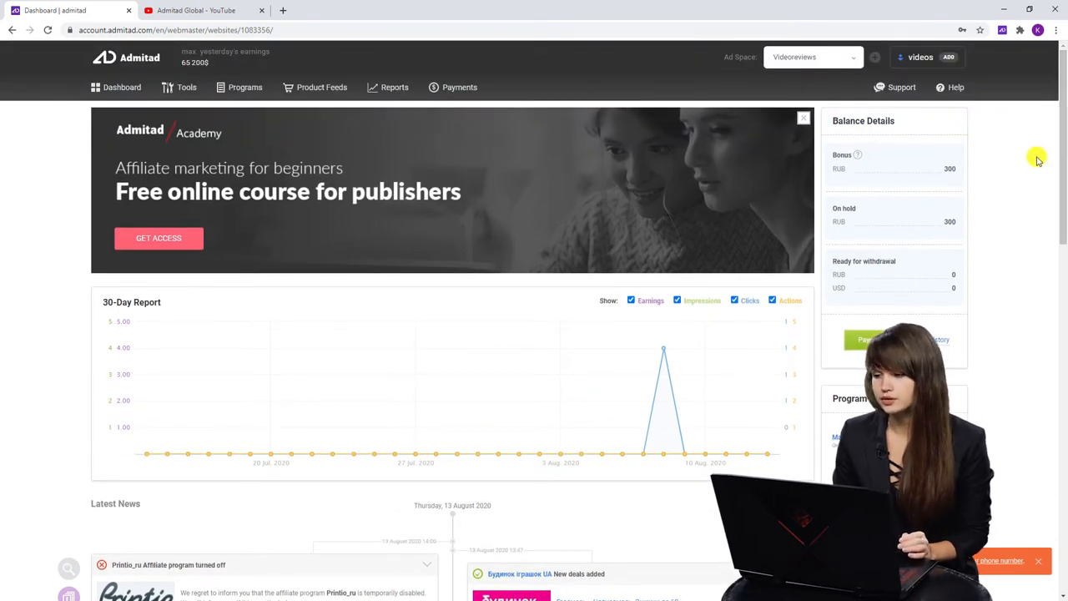
mouse_move(956, 87)
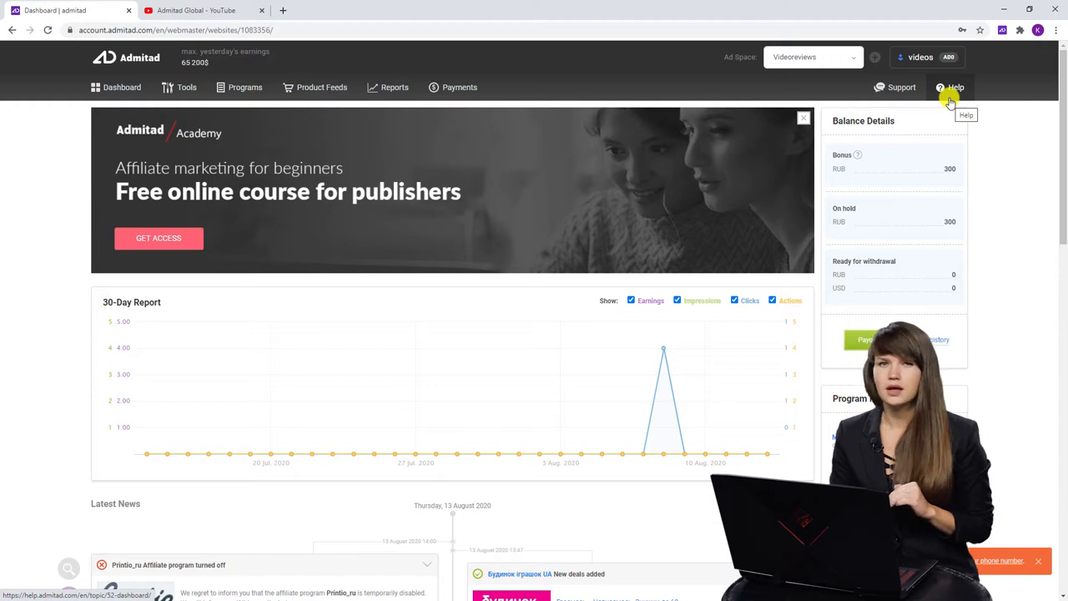
mouse_move(901, 91)
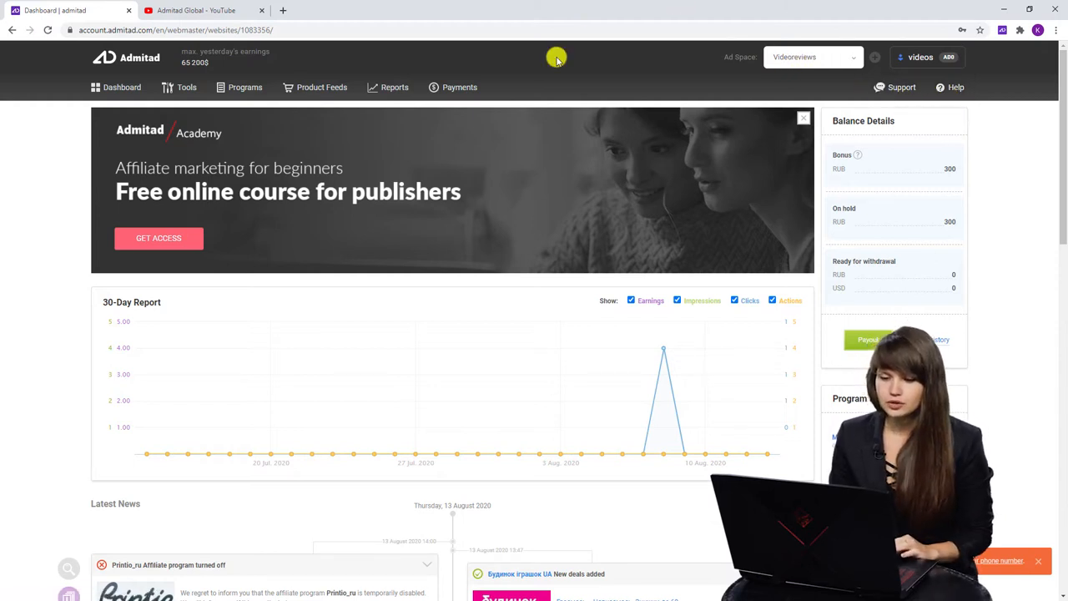
click(394, 87)
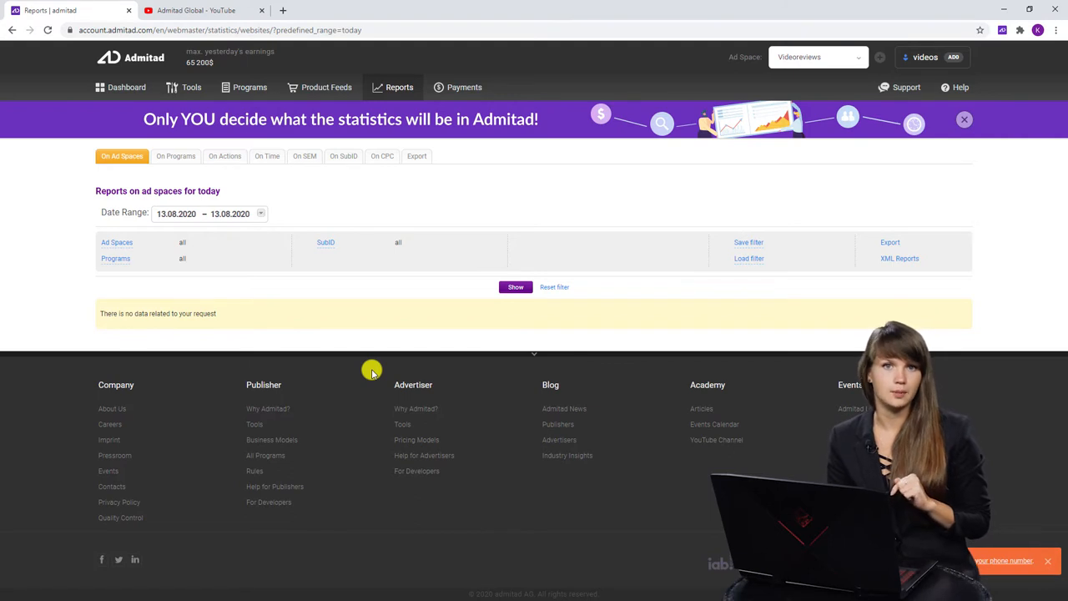
mouse_move(254, 338)
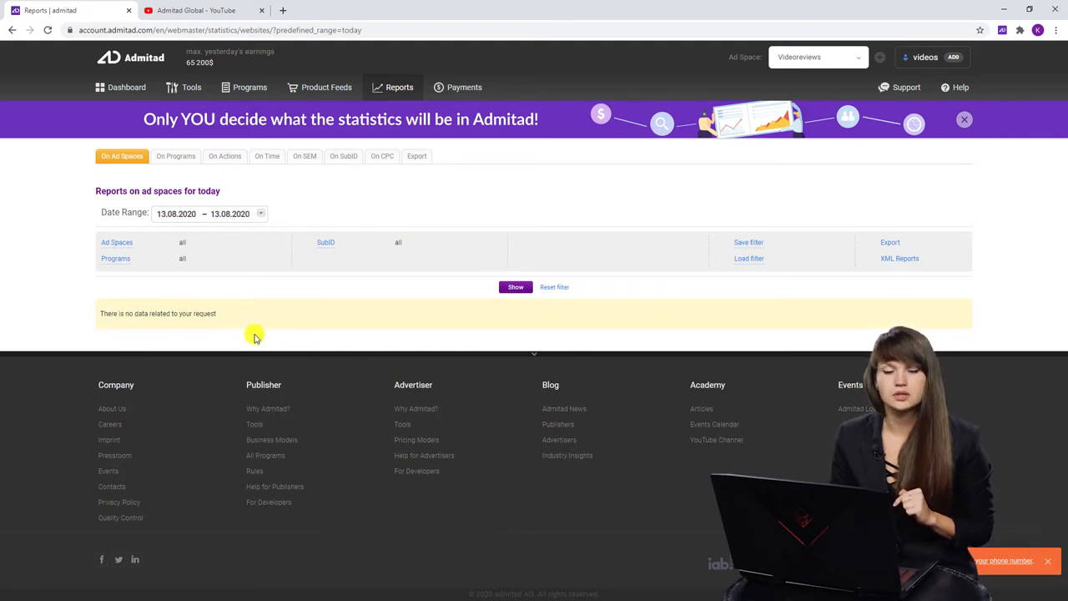
mouse_move(288, 503)
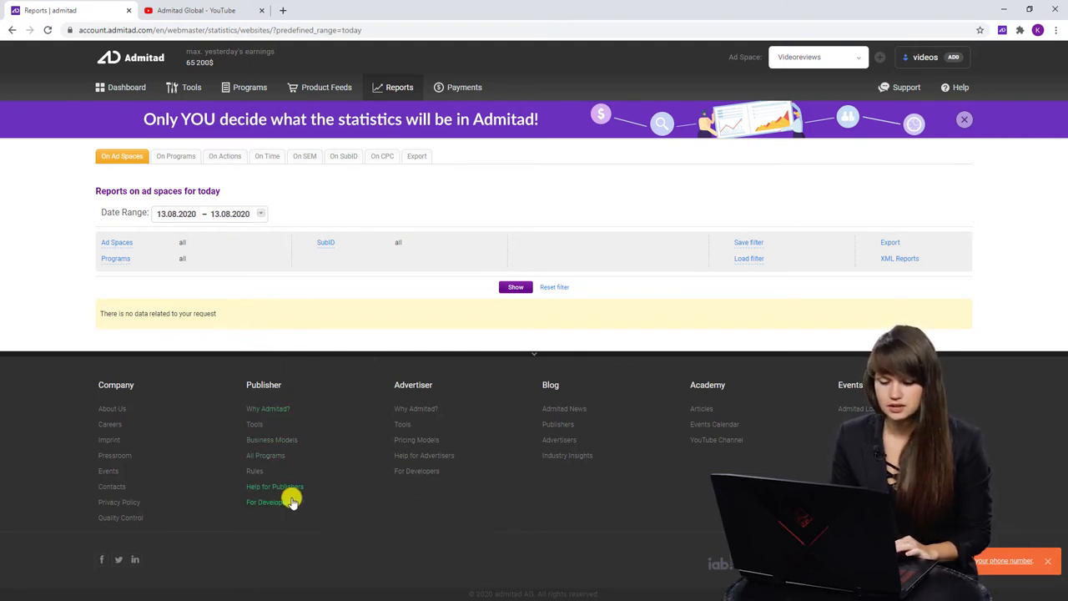
mouse_move(286, 495)
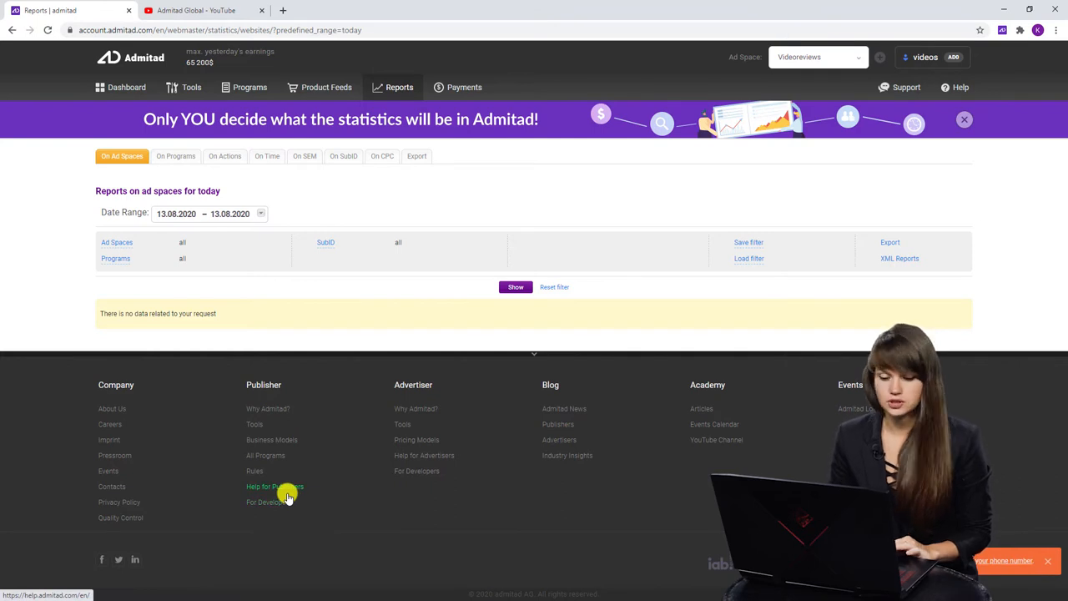
- Open Help for Publishers from the footer and expand the Finance category
click(269, 487)
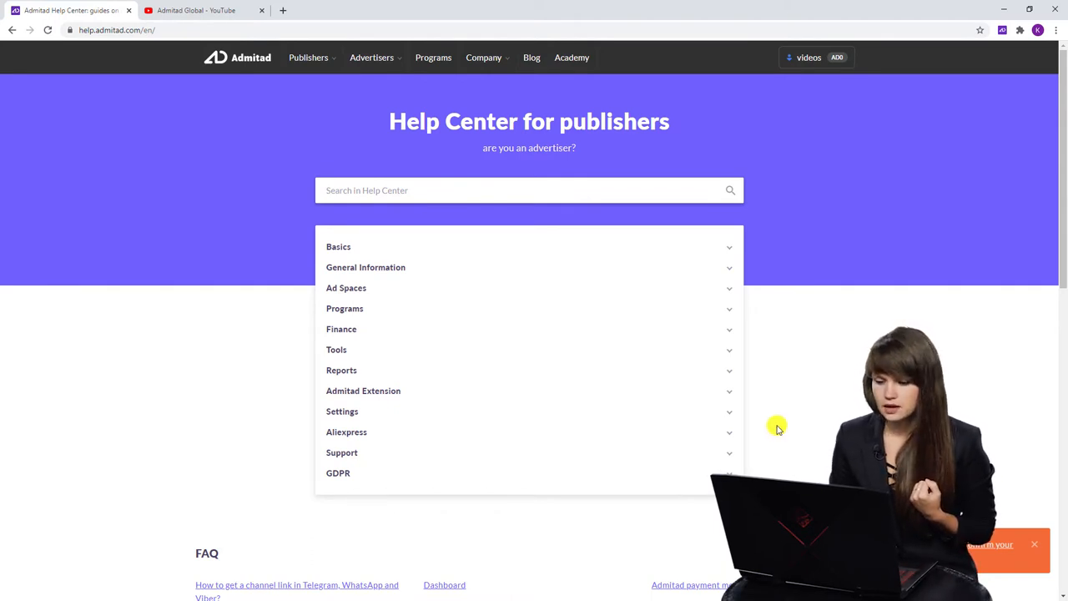
mouse_move(723, 360)
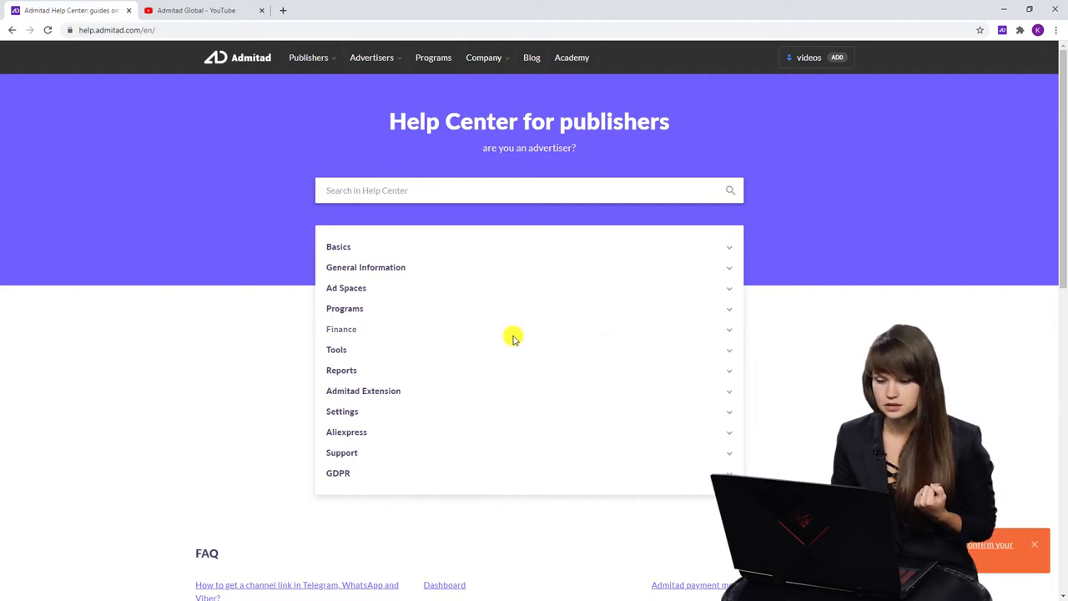
click(341, 329)
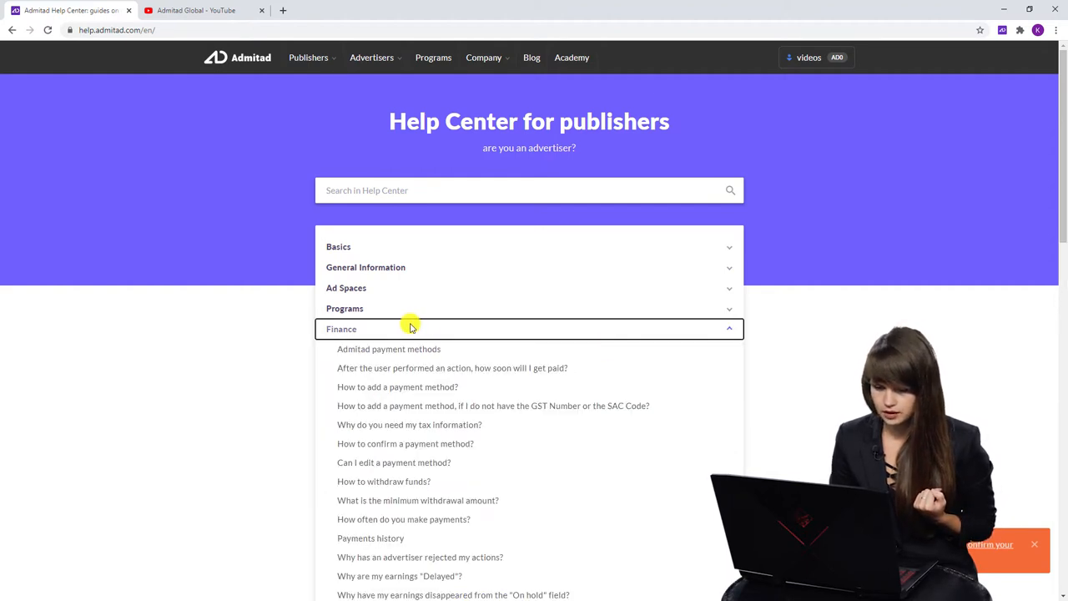
mouse_move(418, 355)
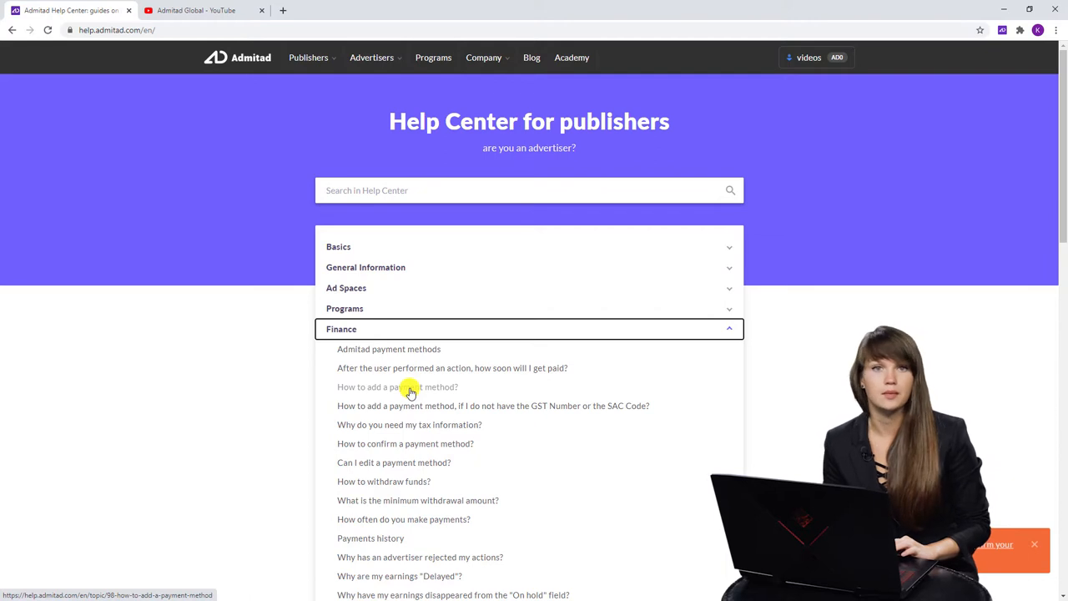
- Read through the 'How to add a payment method?' Finance help article
click(395, 386)
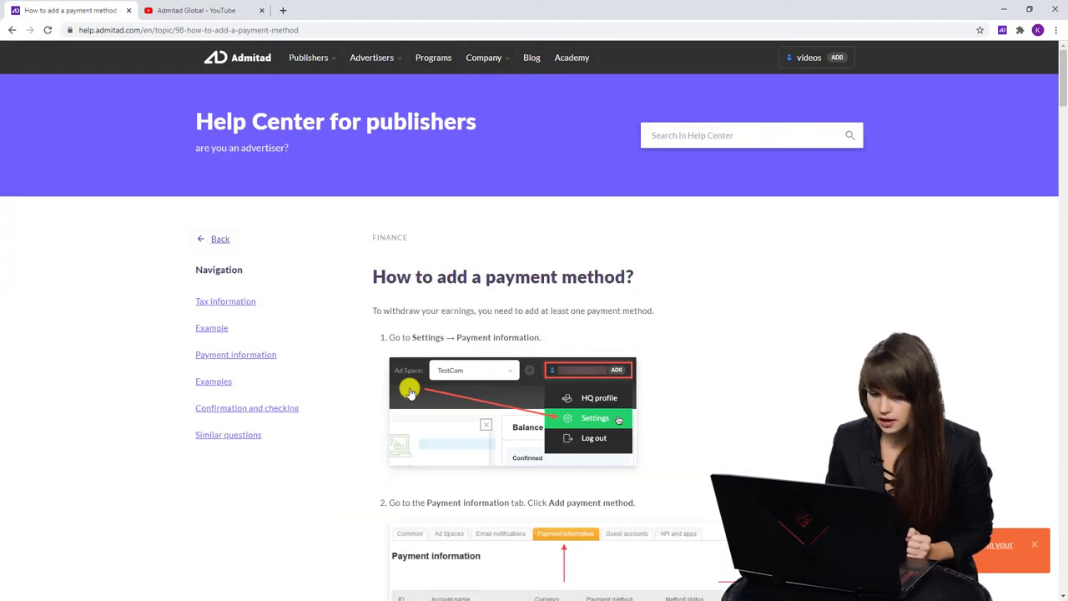
scroll(down, 3)
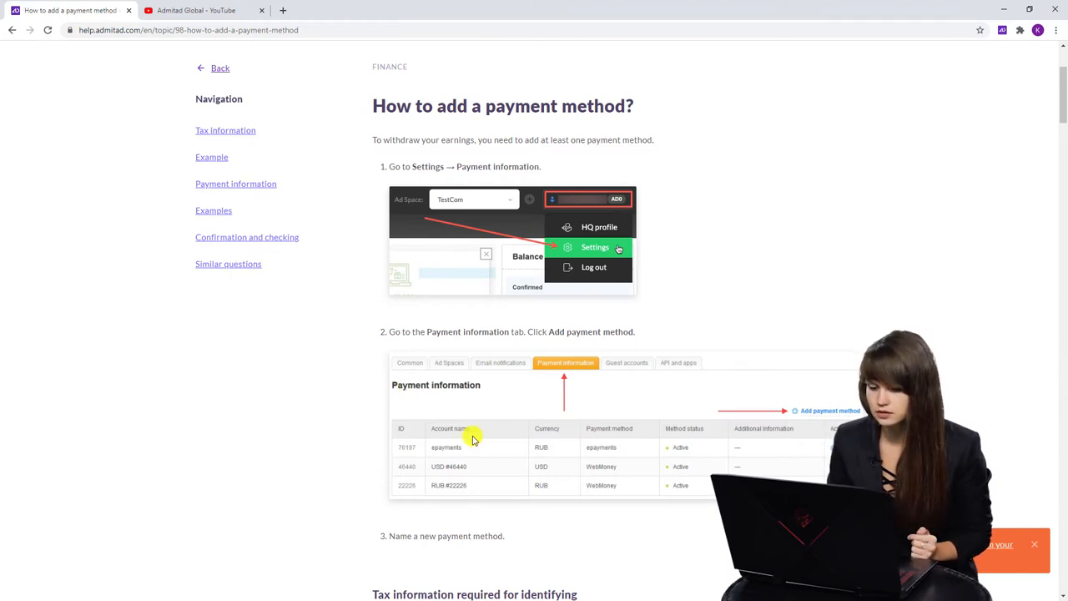
scroll(down, 3)
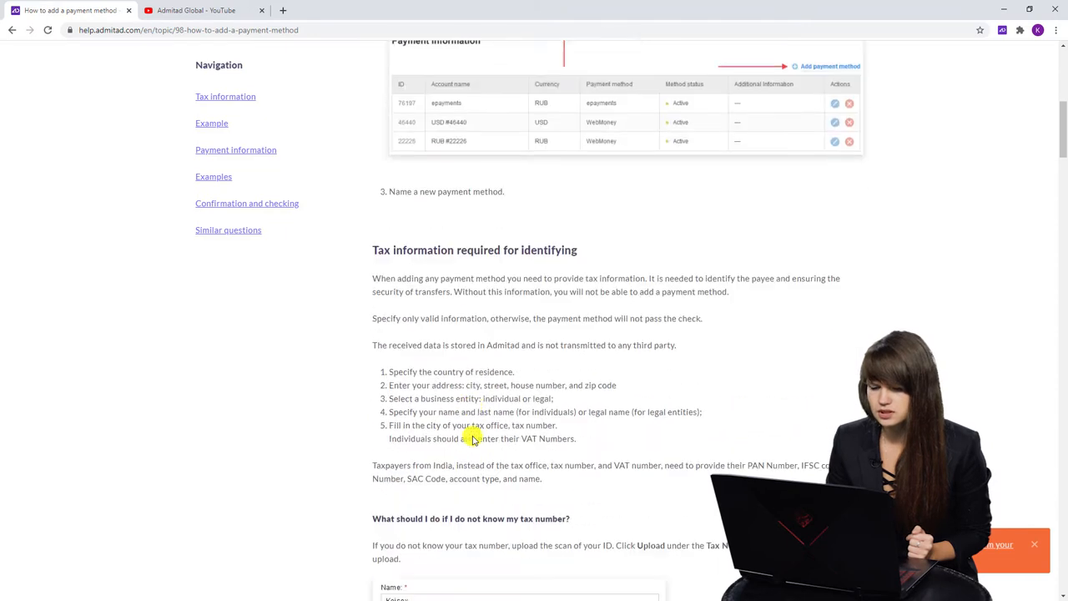
scroll(down, 3)
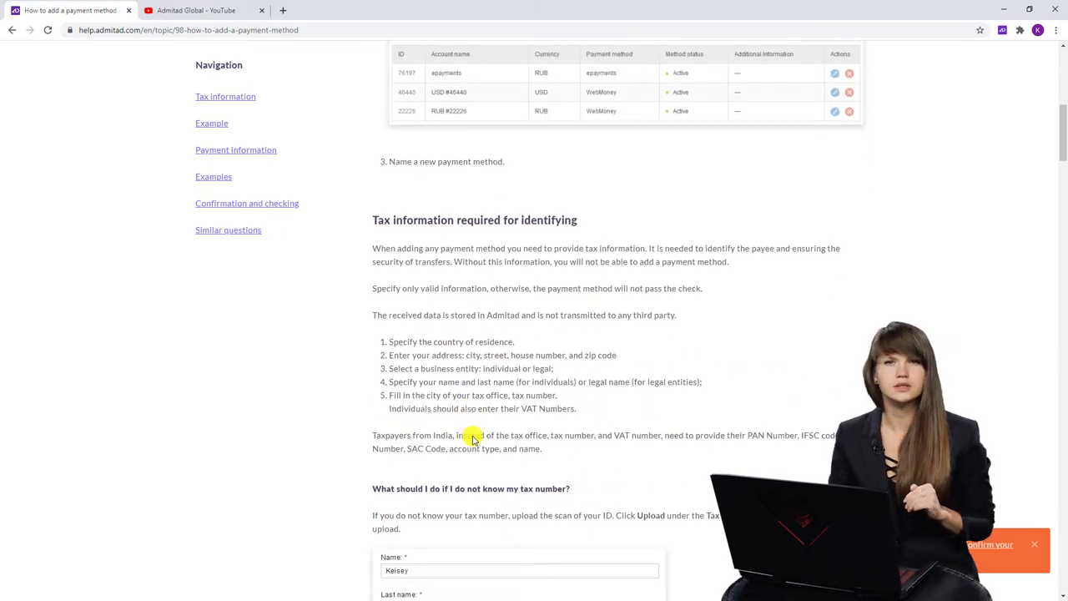
scroll(down, 3)
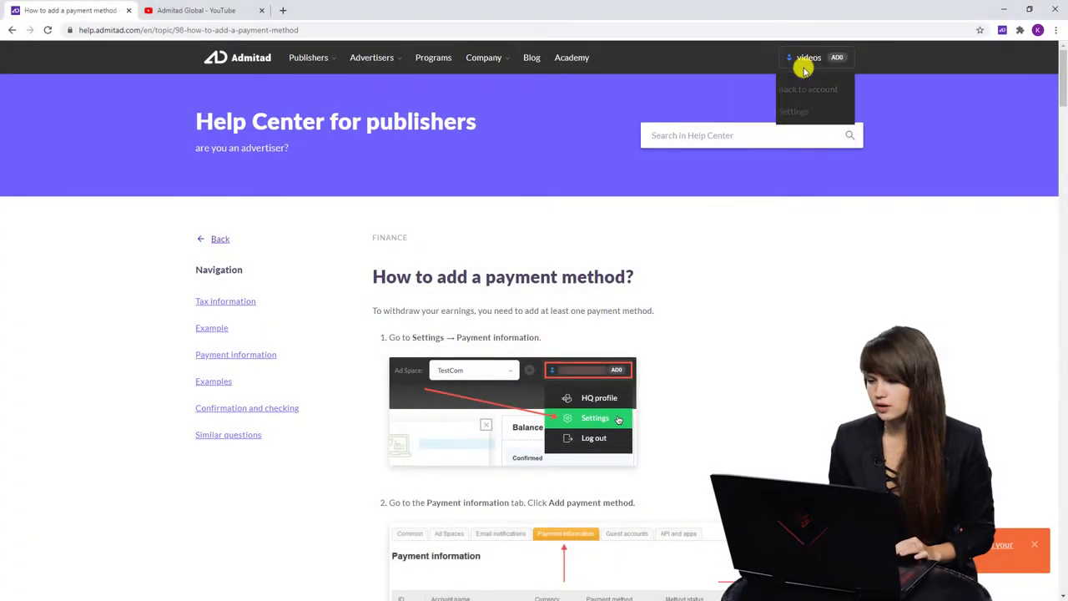
- Return to the account dashboard via the account menu and open Support tickets
click(804, 90)
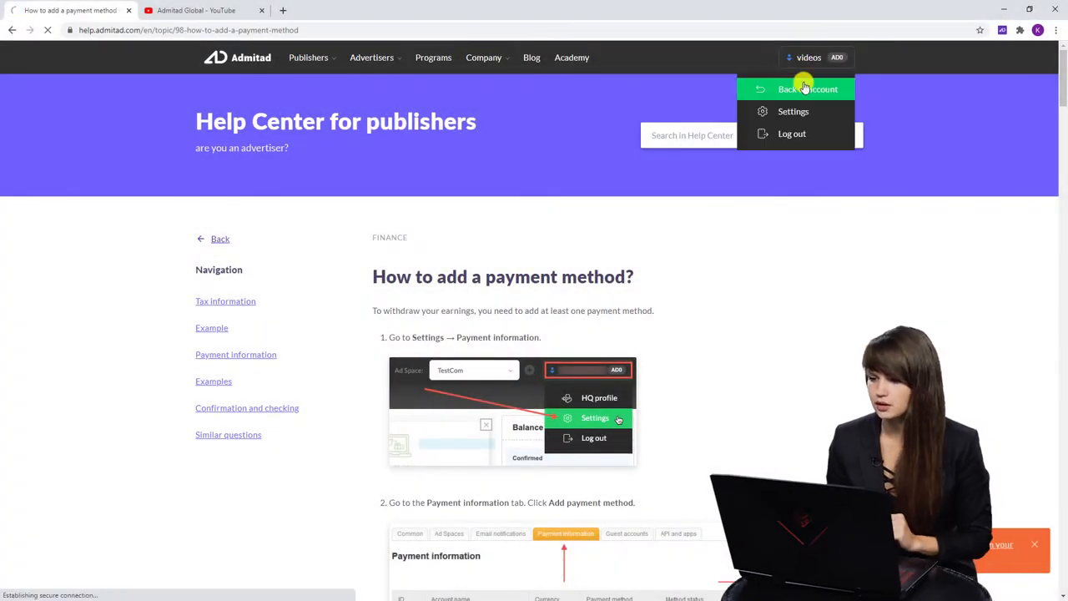
click(804, 89)
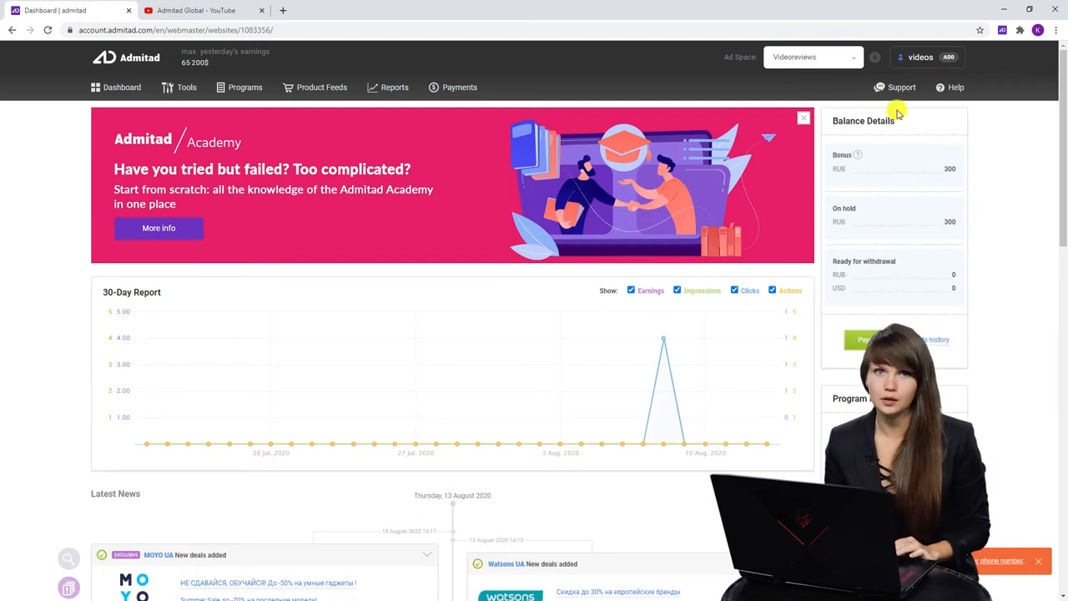
click(894, 87)
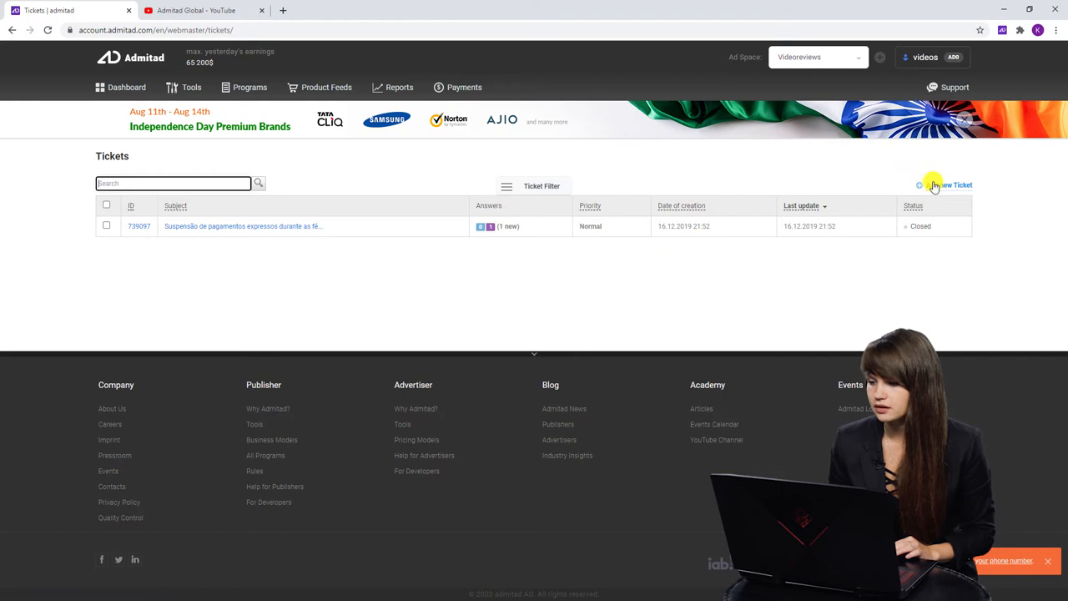
- Start a new ticket titled 'The section "reports" doesn't work' with Urgent priority
click(936, 184)
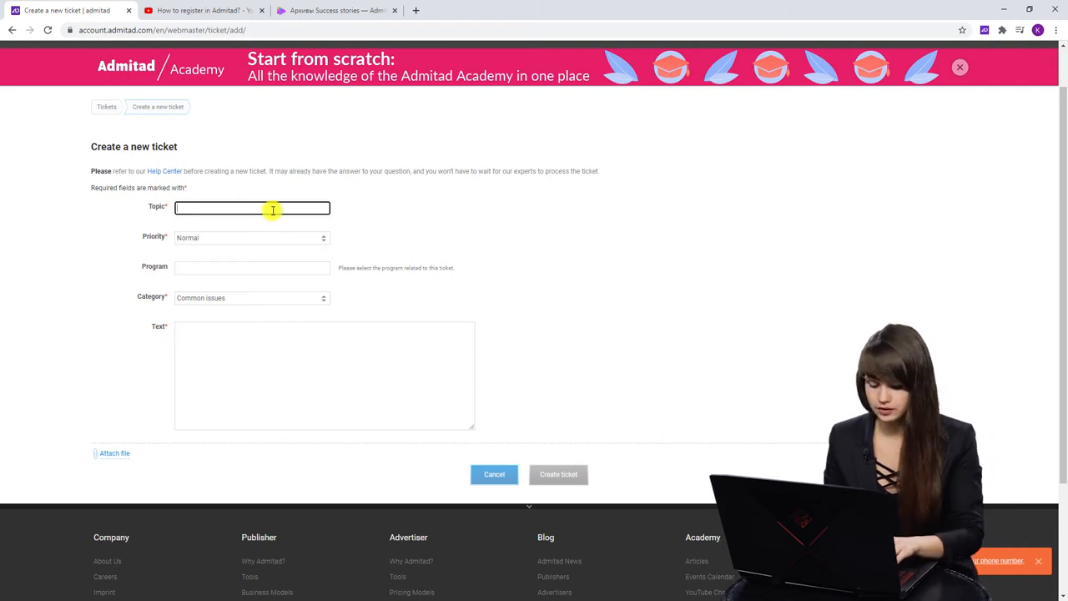
text(The section "reports" doesn't work)
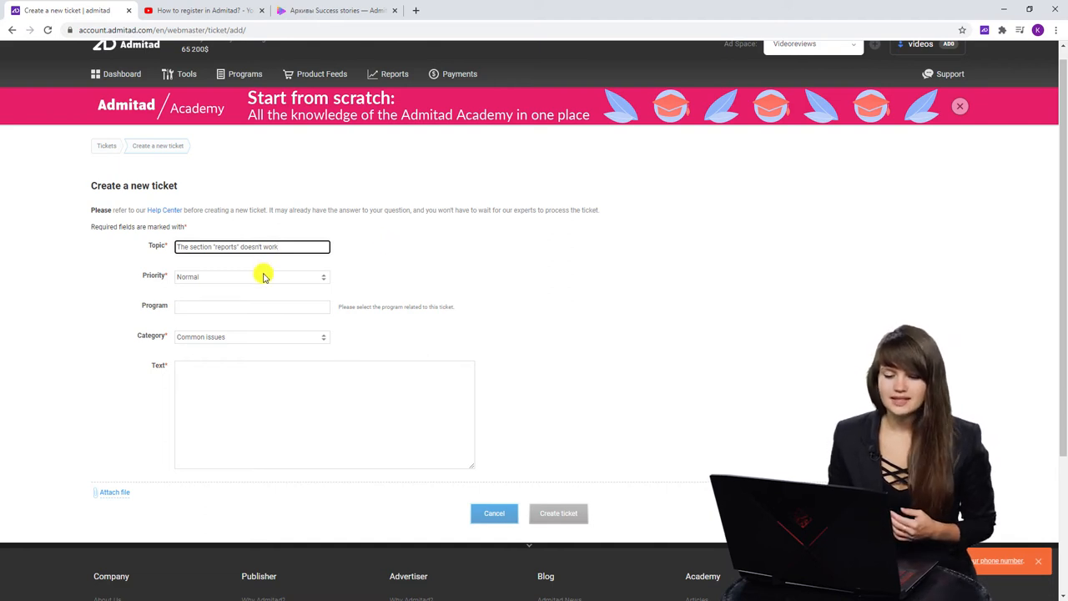
click(250, 276)
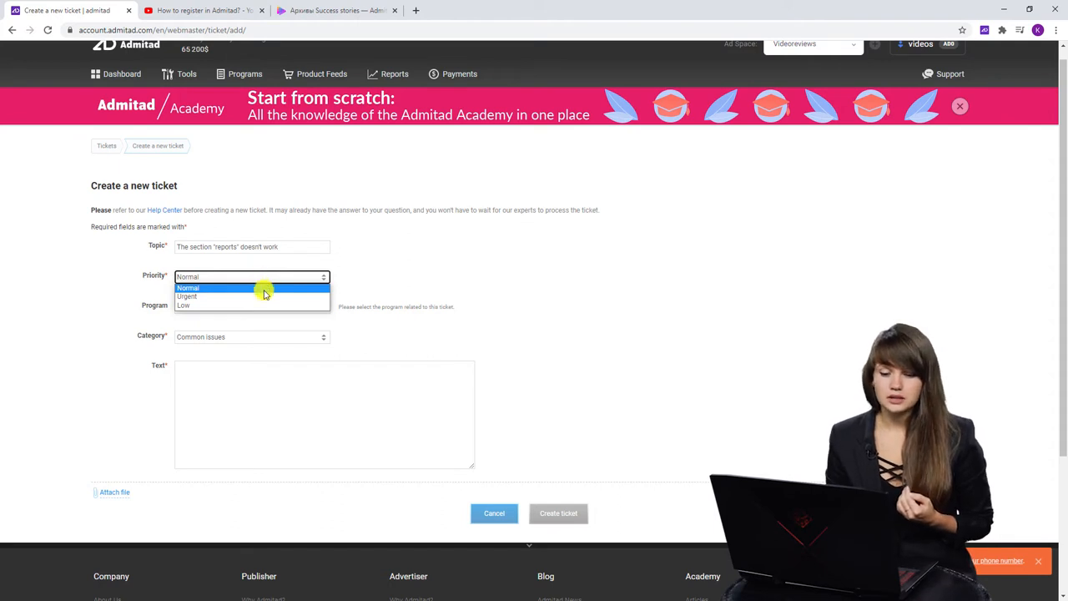
click(187, 296)
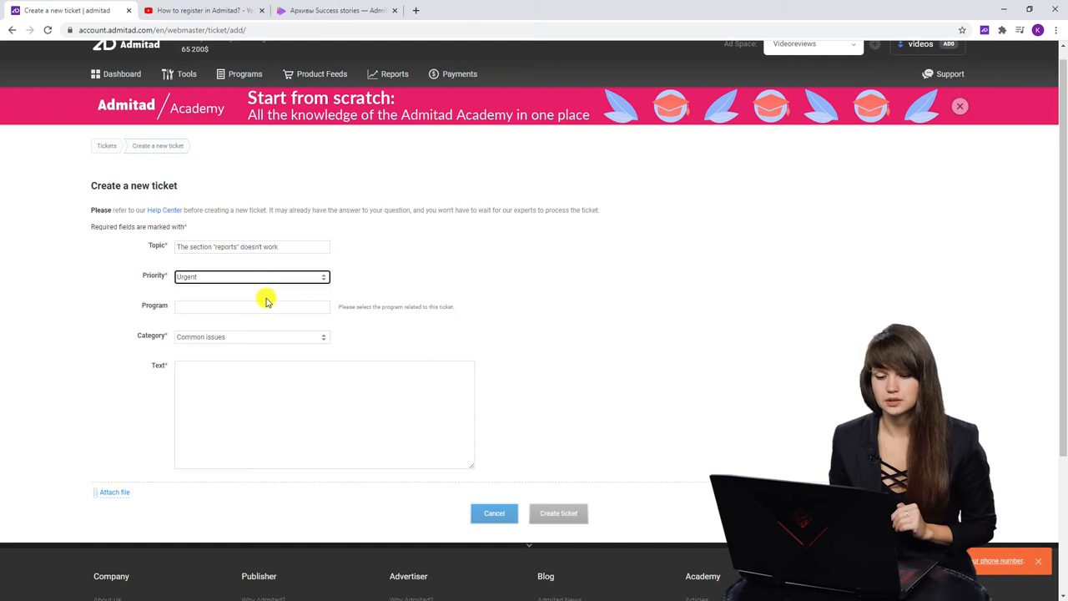
mouse_move(371, 297)
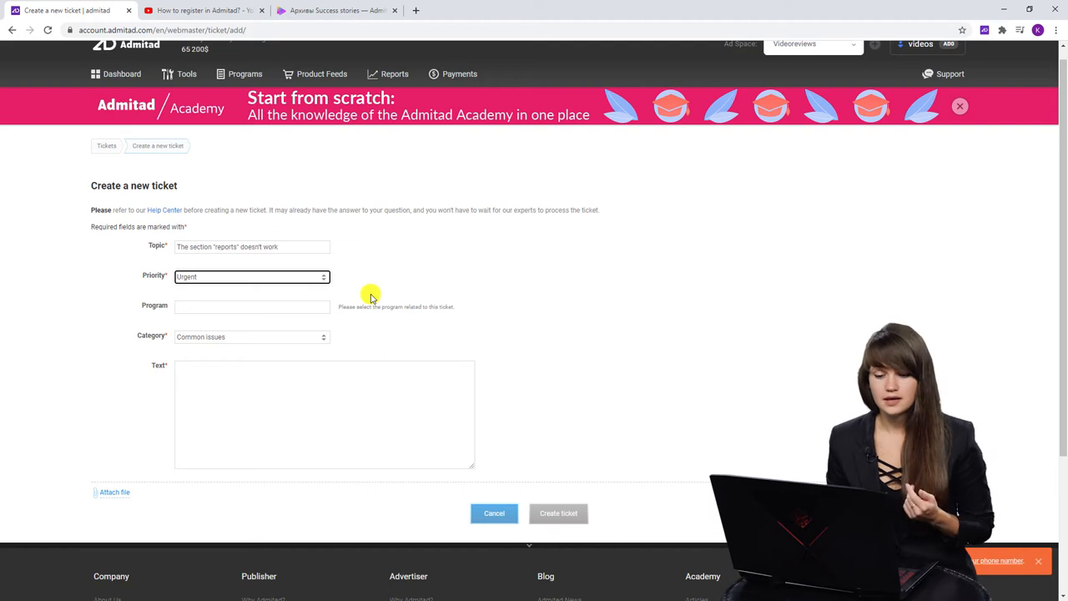
mouse_move(361, 331)
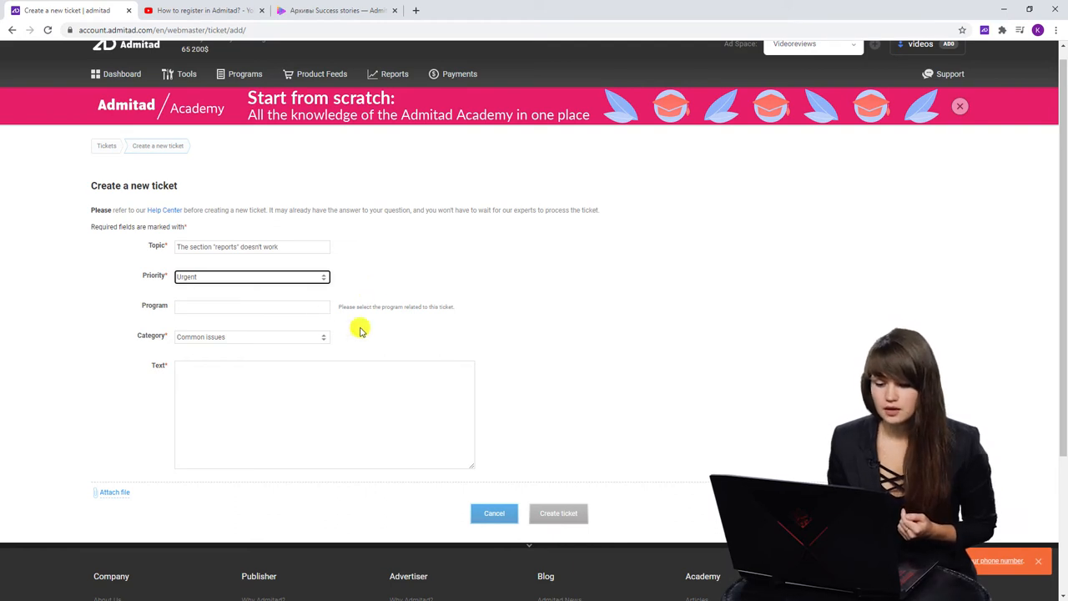
scroll(down, 3)
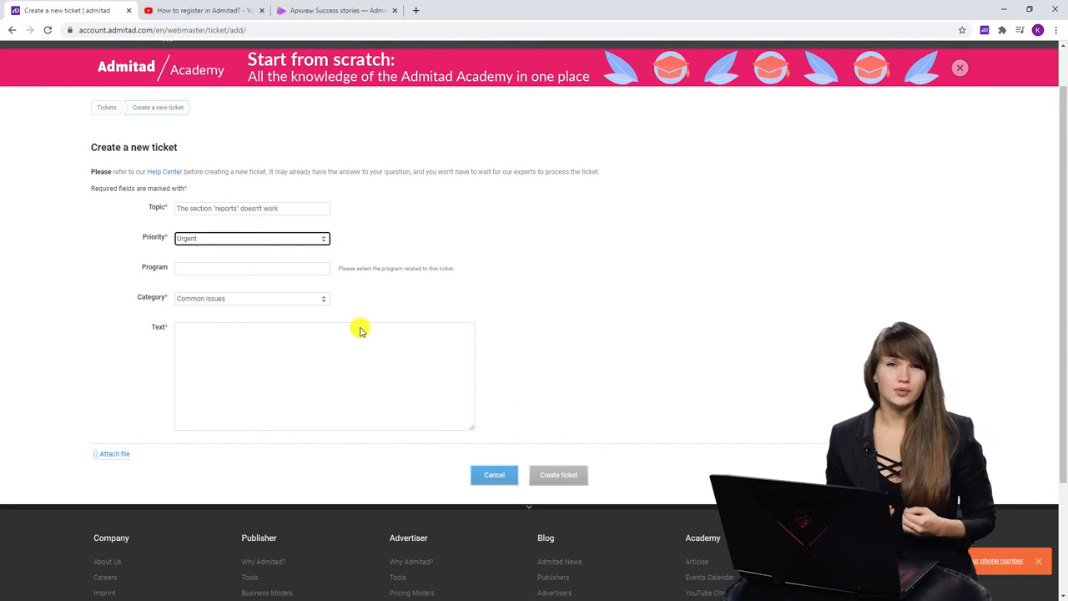
mouse_move(283, 270)
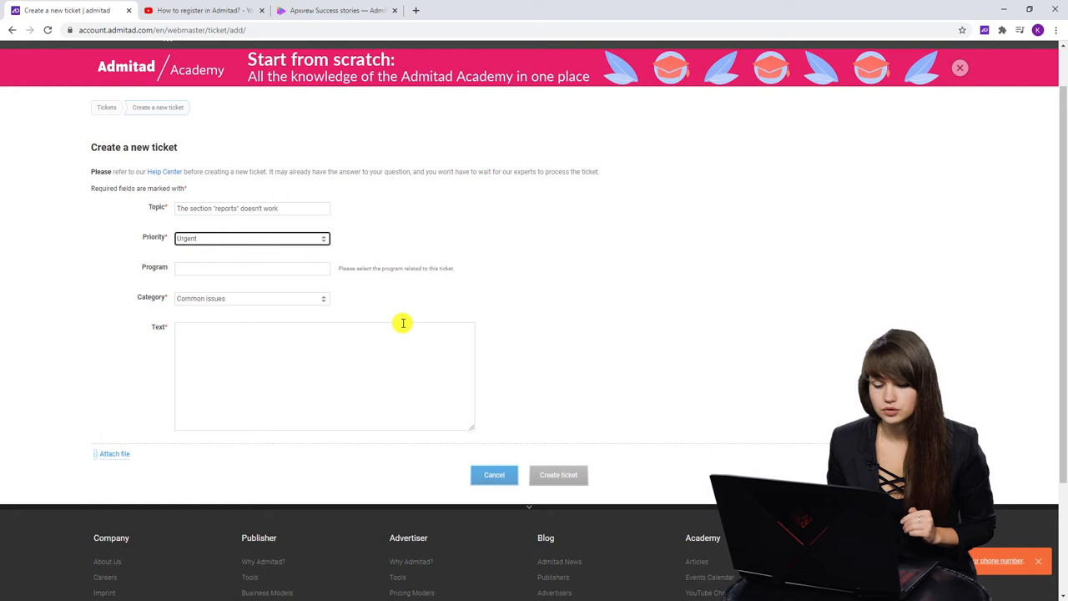
scroll(down, 3)
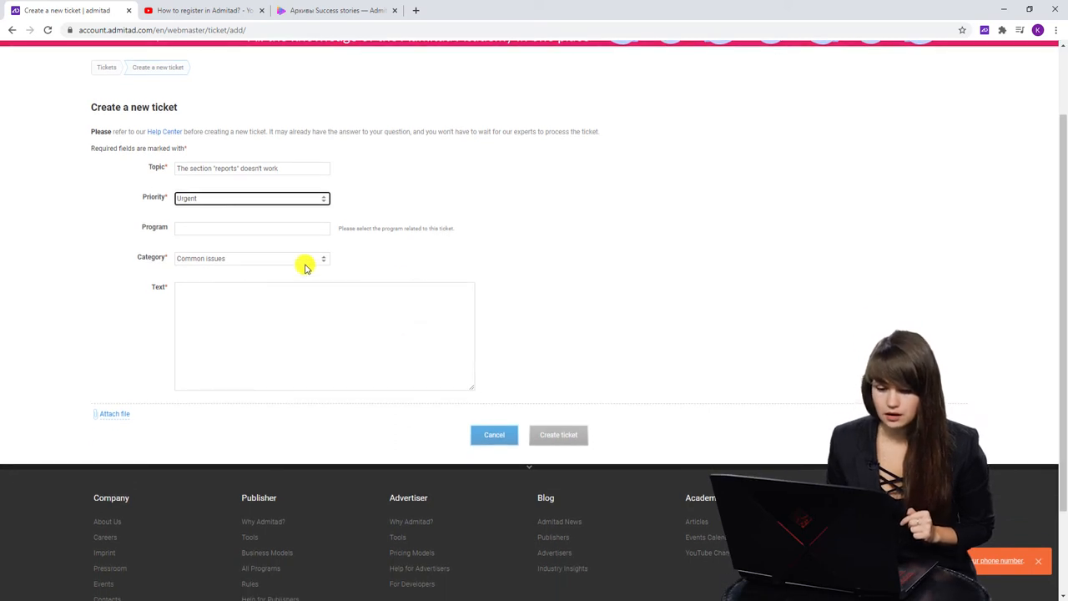
- Select Technical issues in the ticket's Category dropdown
click(251, 258)
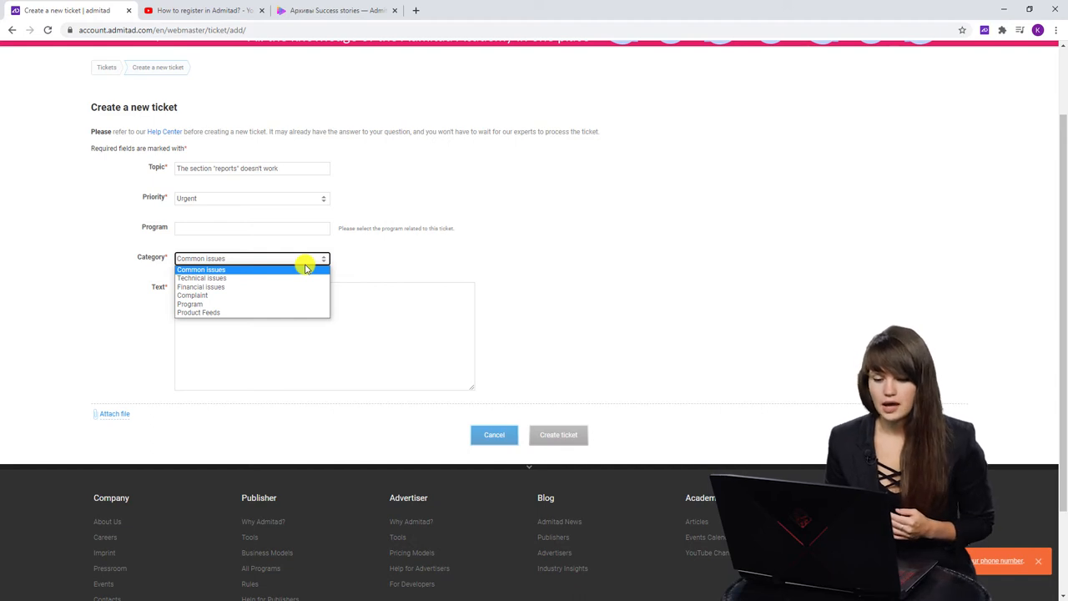
mouse_move(252, 278)
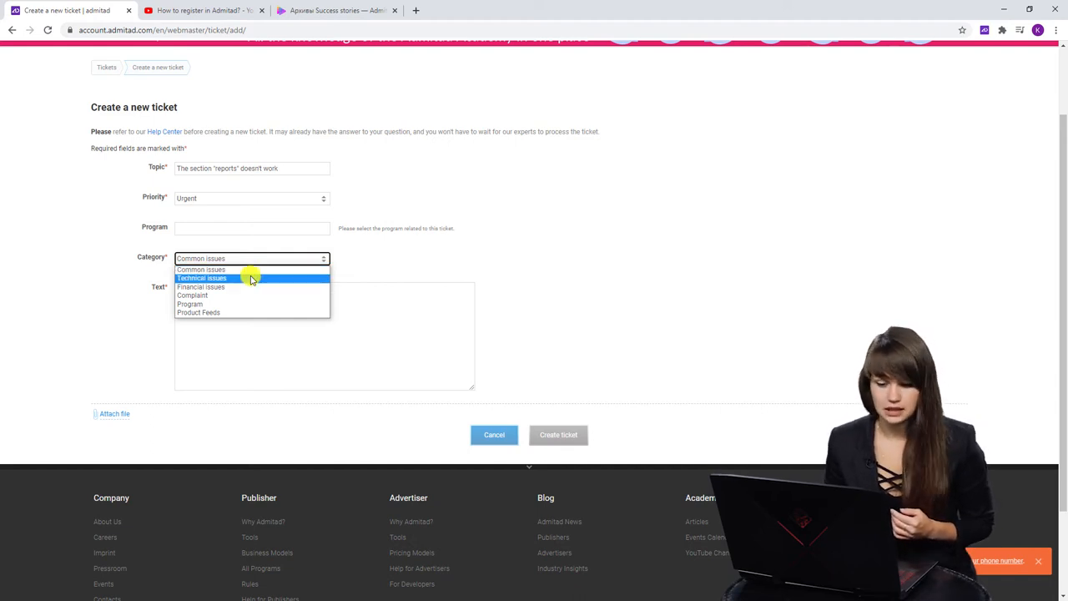
click(202, 277)
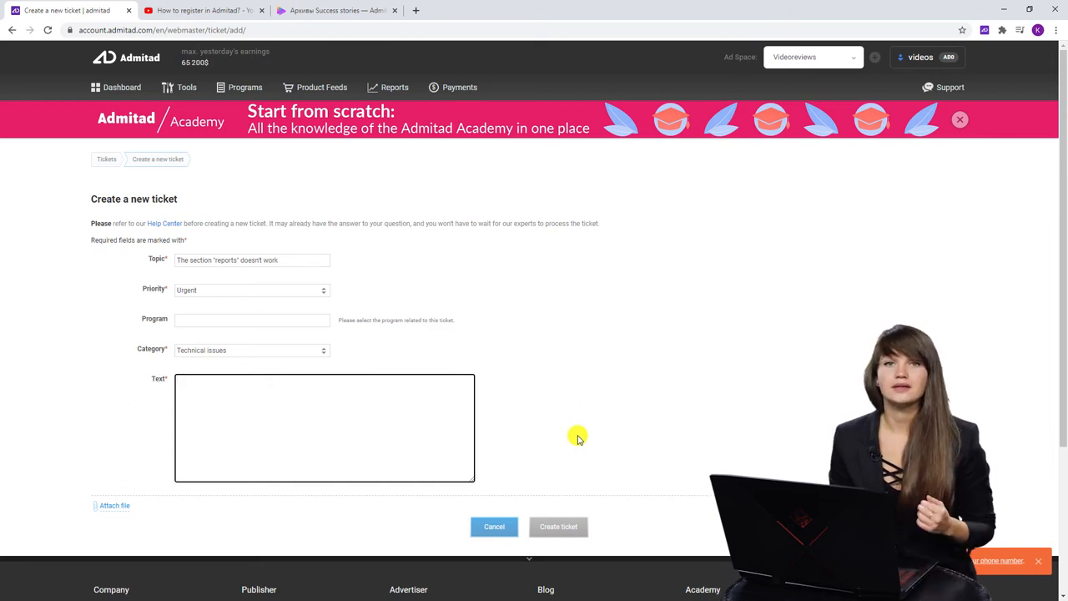
- Load admitad.academy/en in a new tab and browse its article list
click(458, 86)
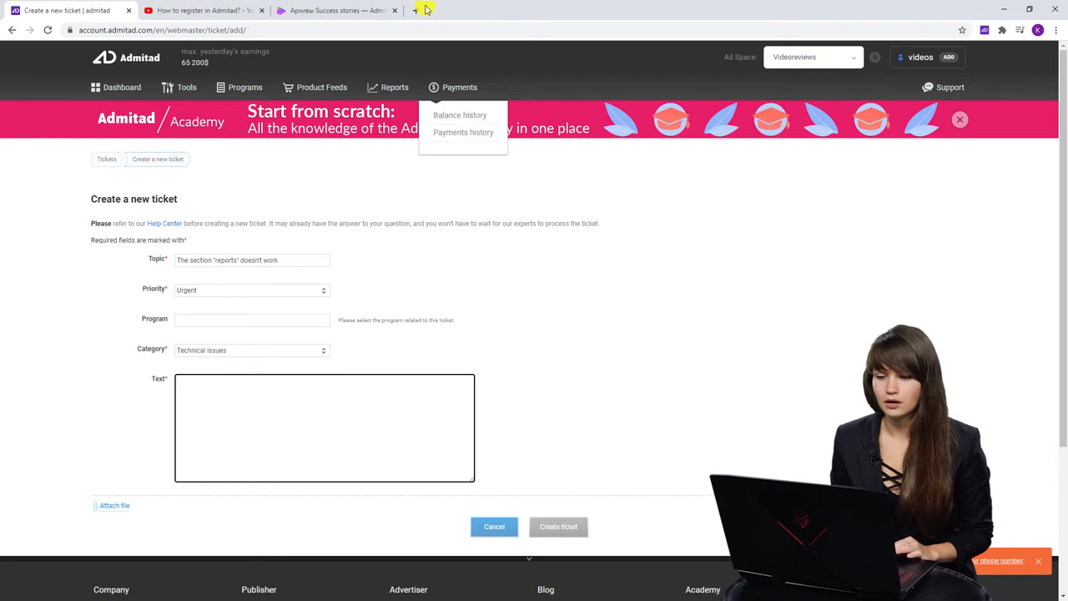
click(426, 10)
text(admitad.academy/en/)
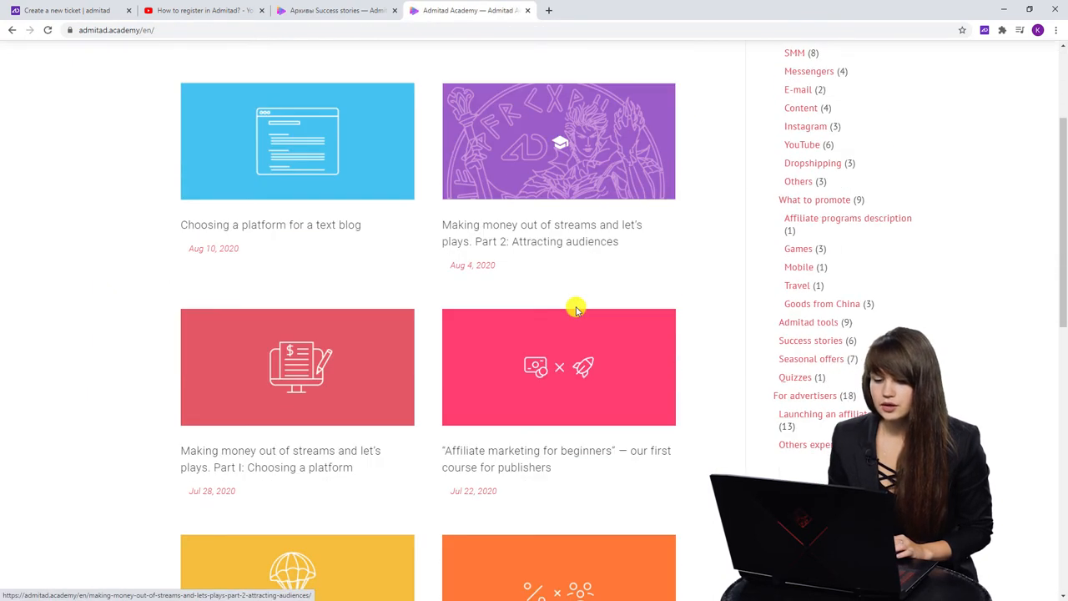
scroll(up, 3)
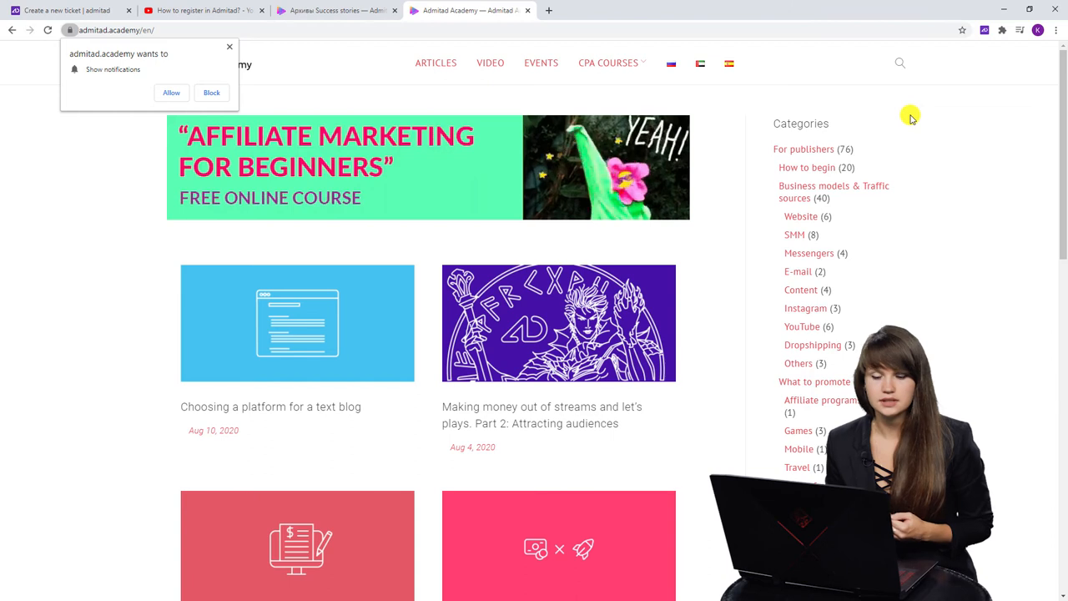
mouse_move(942, 165)
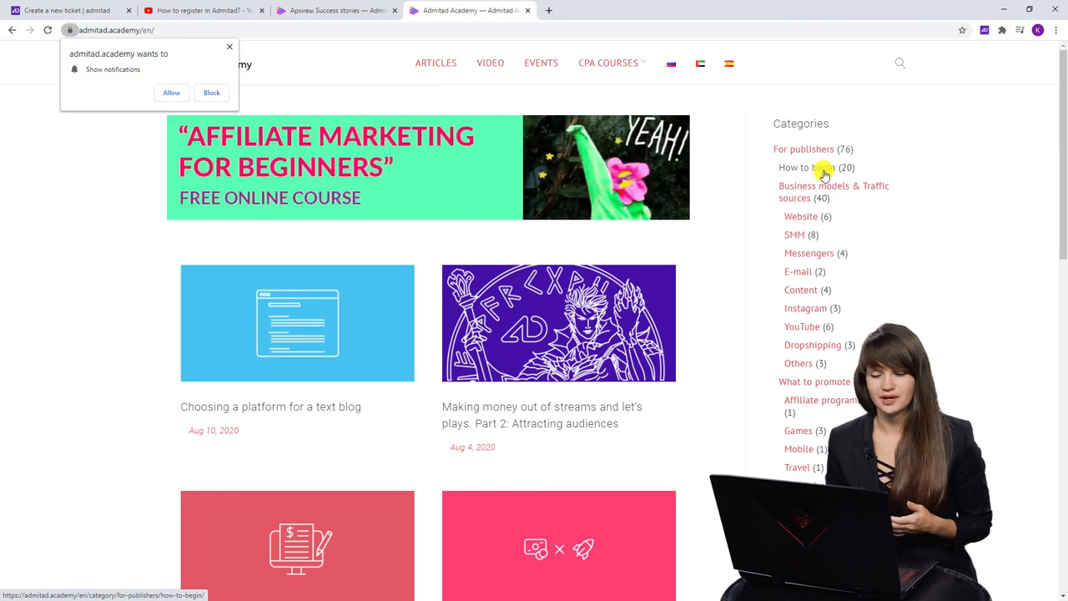
- Browse Success stories articles, then switch to the 'How to register in Admitad?' YouTube tab
scroll(down, 3)
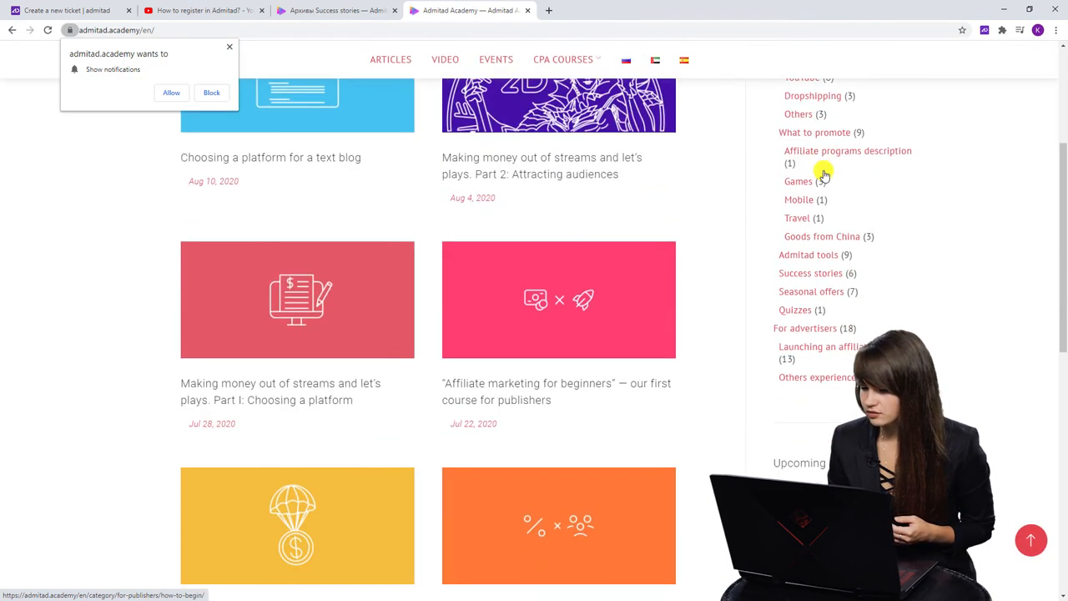
mouse_move(827, 273)
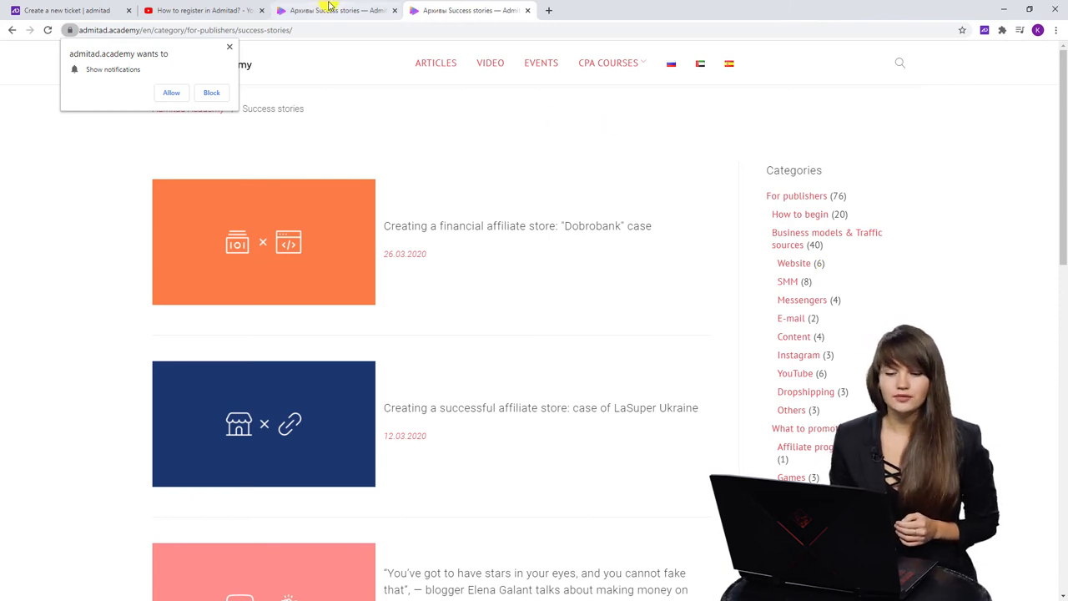
mouse_move(333, 8)
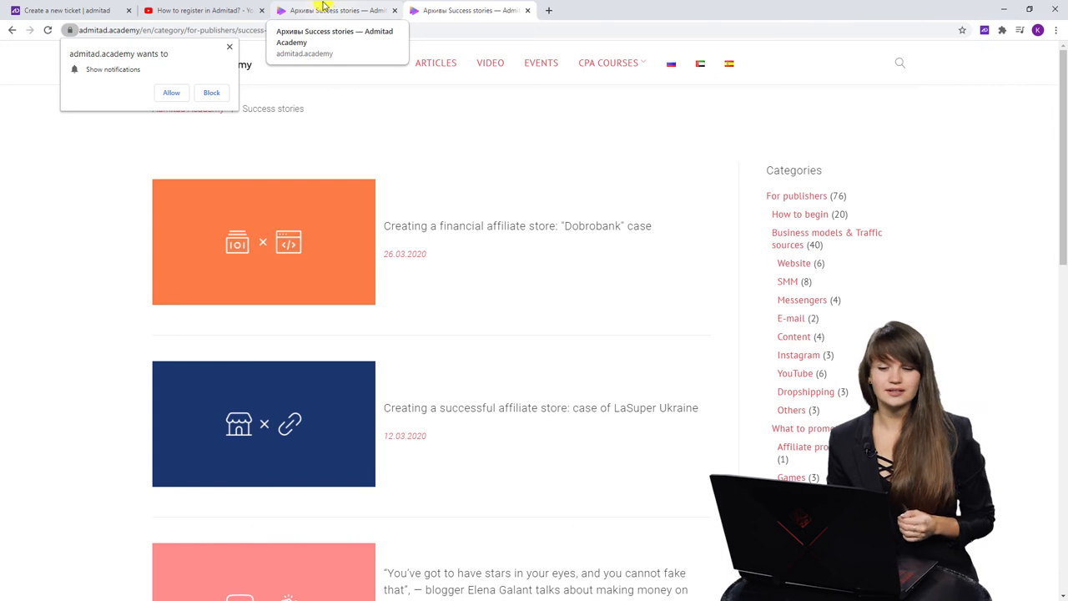
click(204, 14)
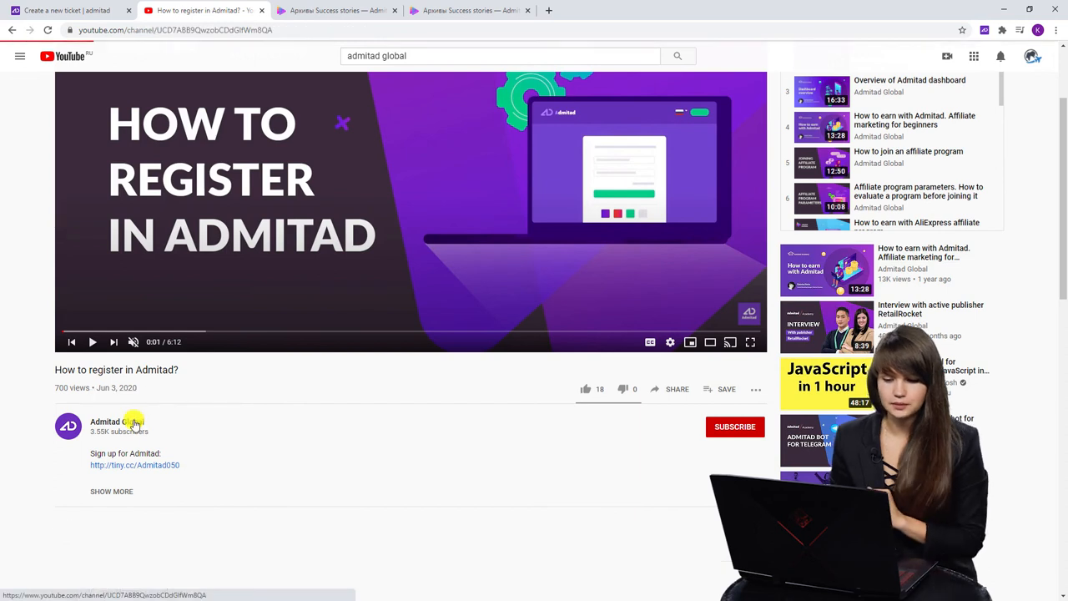
- Open the Admitad Global channel from the video and browse its Videos tab
click(112, 422)
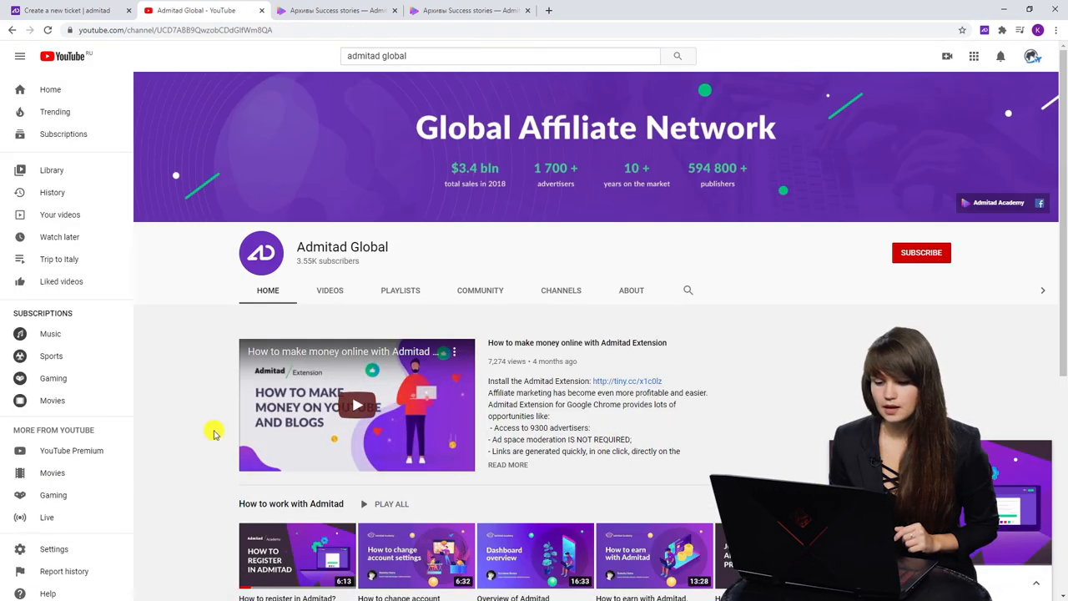
scroll(down, 3)
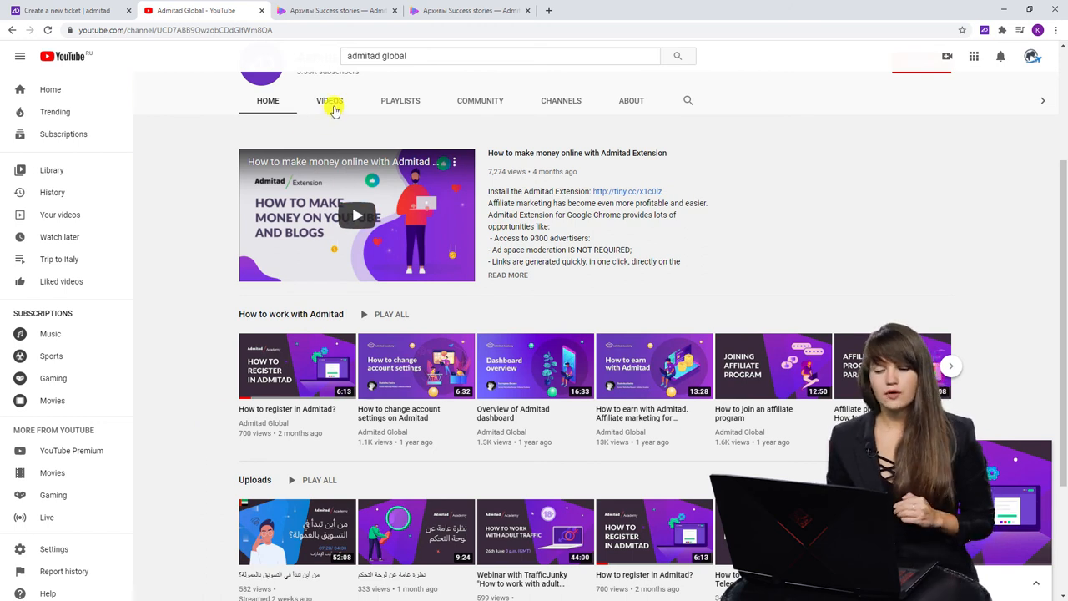
click(330, 100)
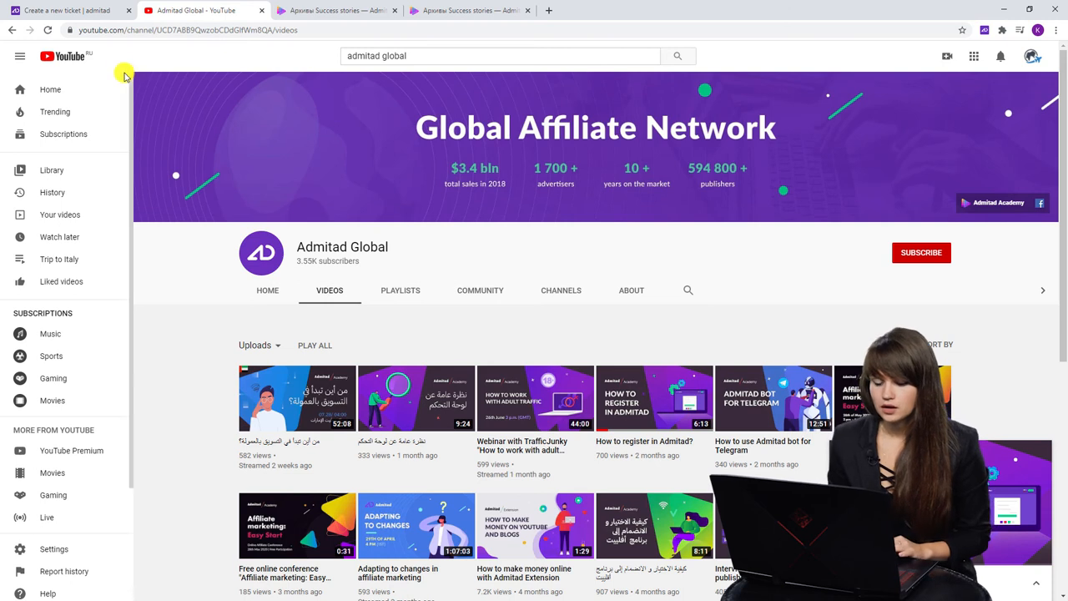
scroll(down, 3)
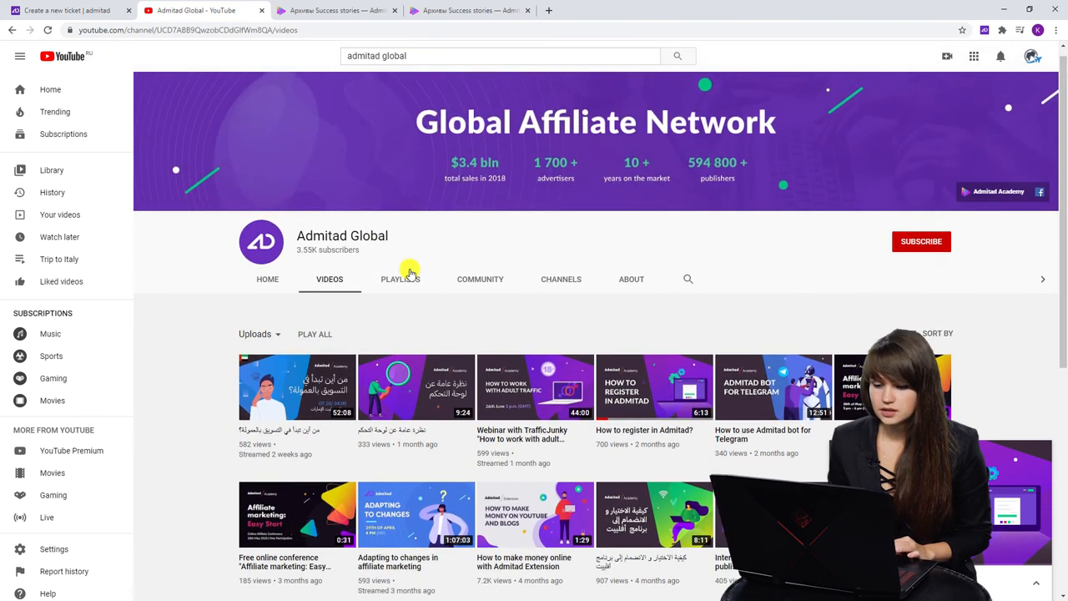
- Play all videos in the channel's 'How to work with Admitad' playlist
click(399, 279)
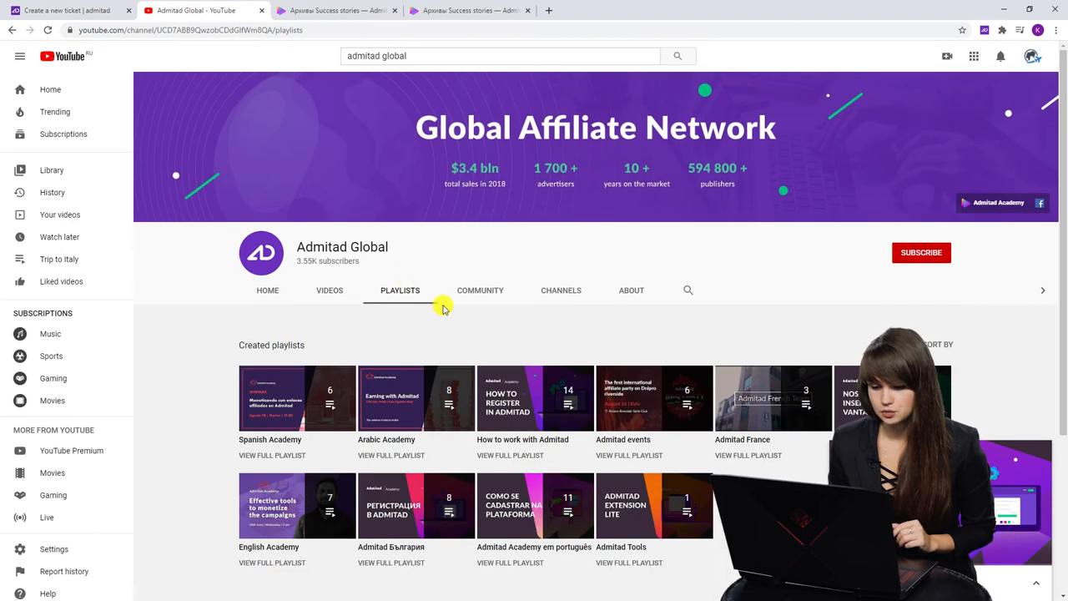
scroll(down, 3)
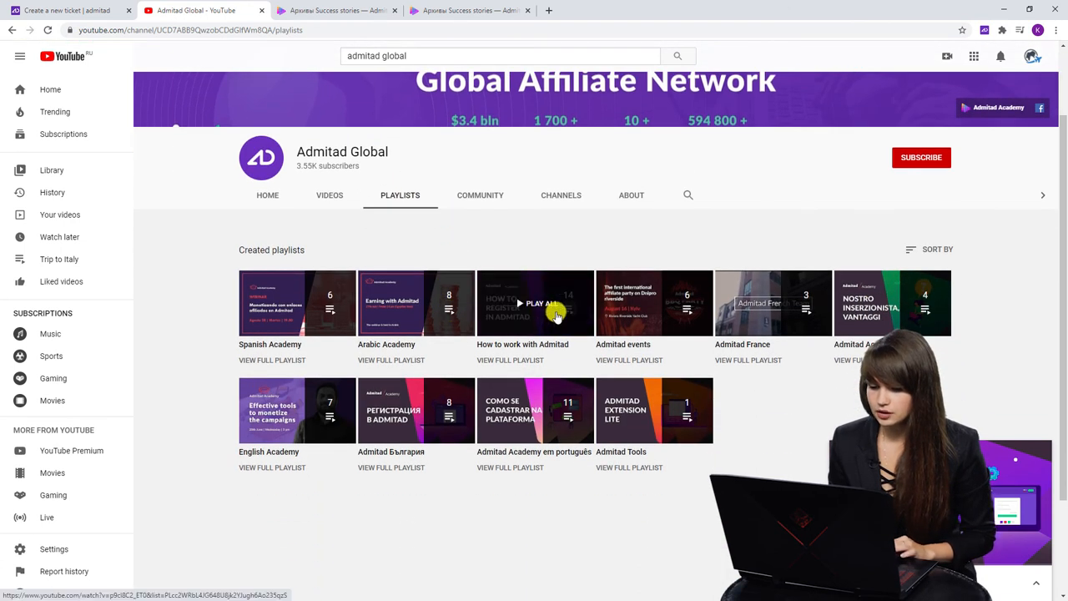
click(535, 303)
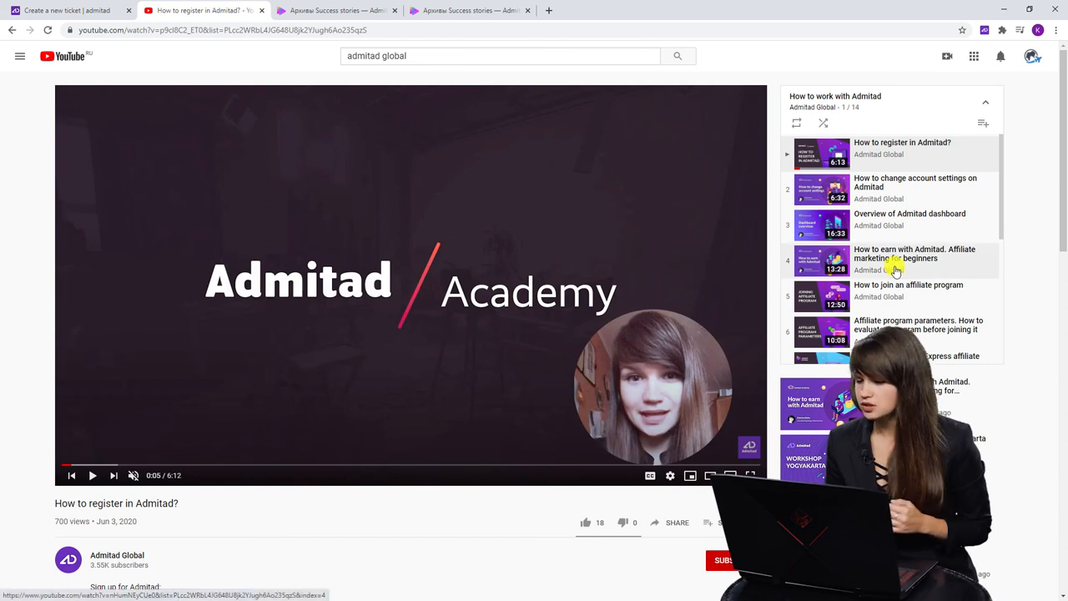
scroll(down, 3)
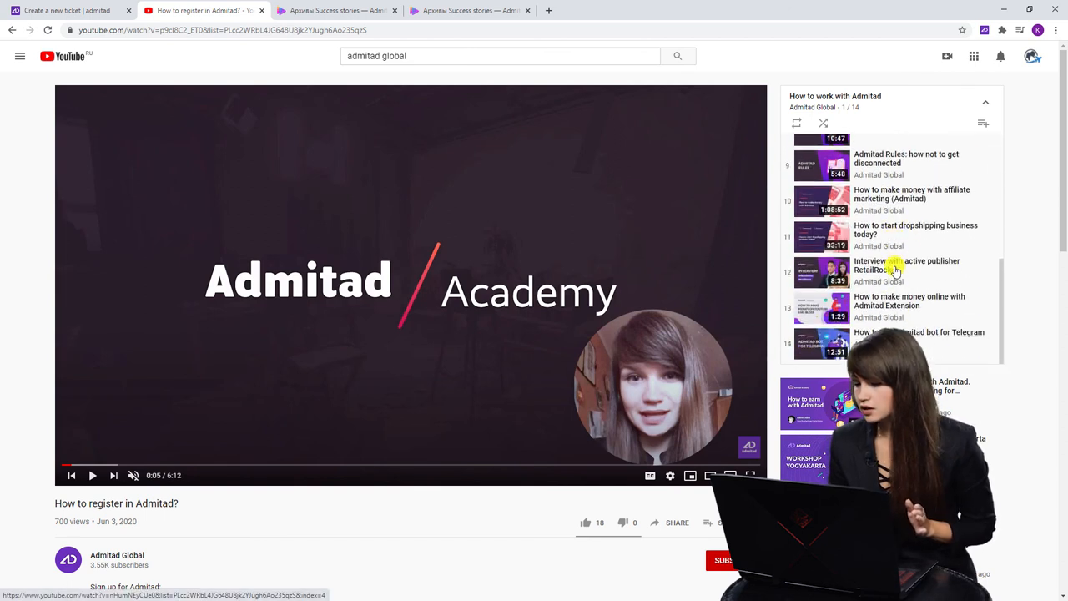